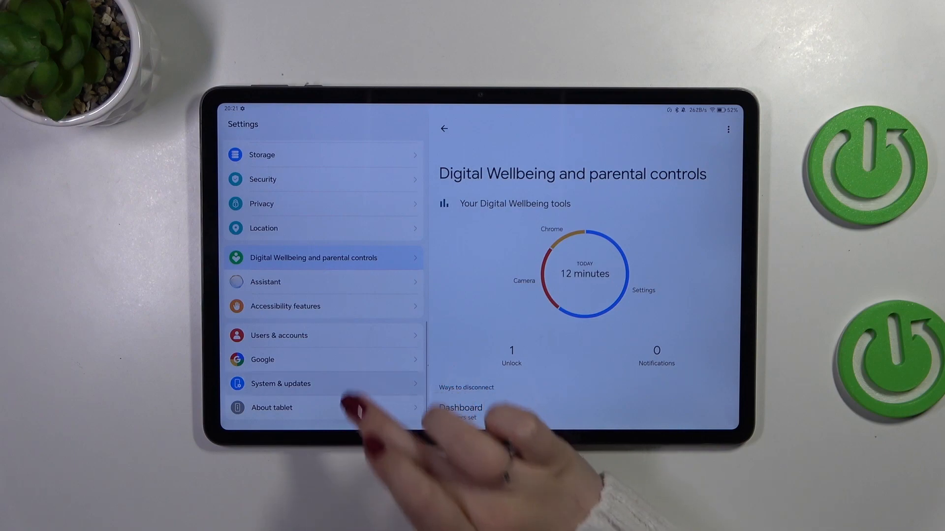
Step: Go to System & updates and bring up the Reset page with its reset options
left_click(280, 384)
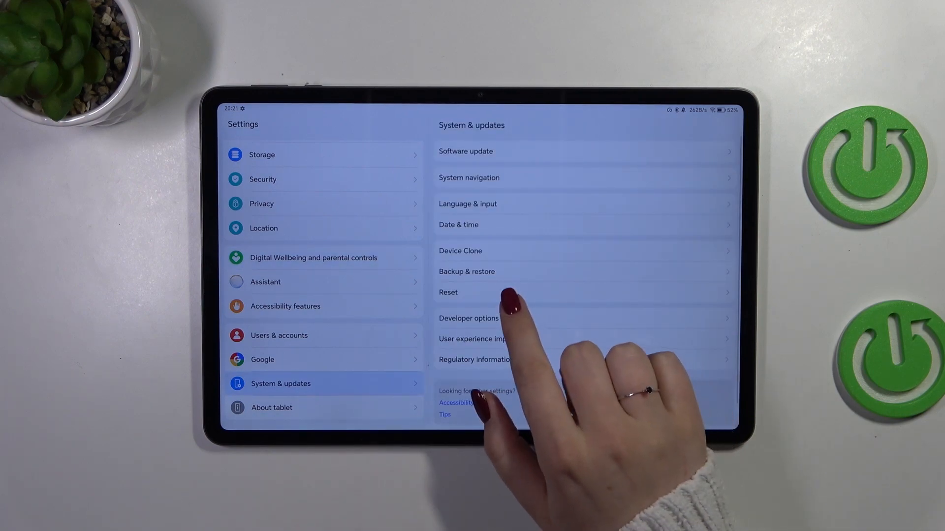
left_click(448, 292)
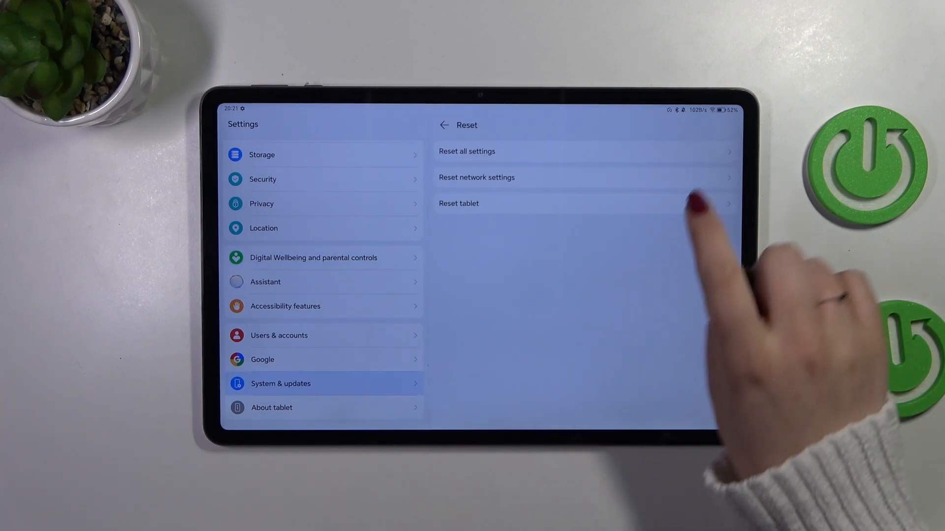
Step: Choose Reset network settings and start the reset, reaching the irreversible-action warning
left_click(476, 177)
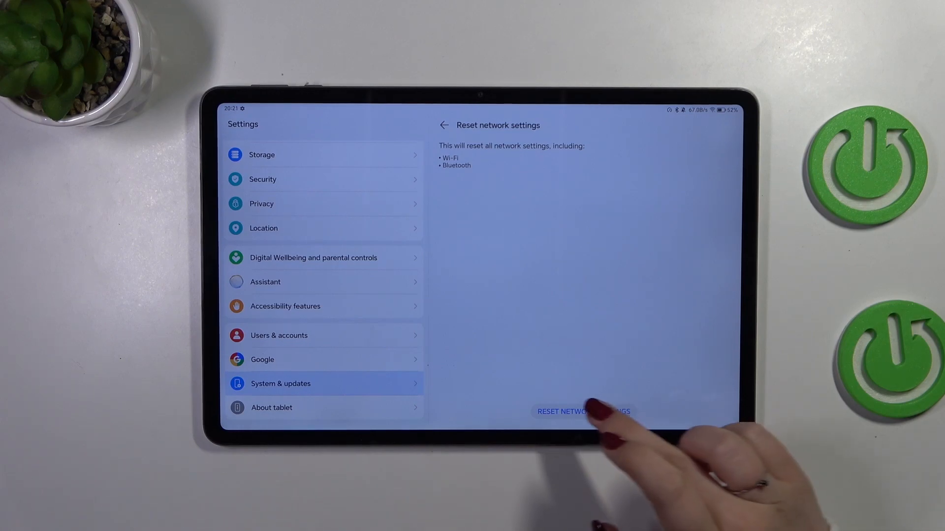
left_click(583, 411)
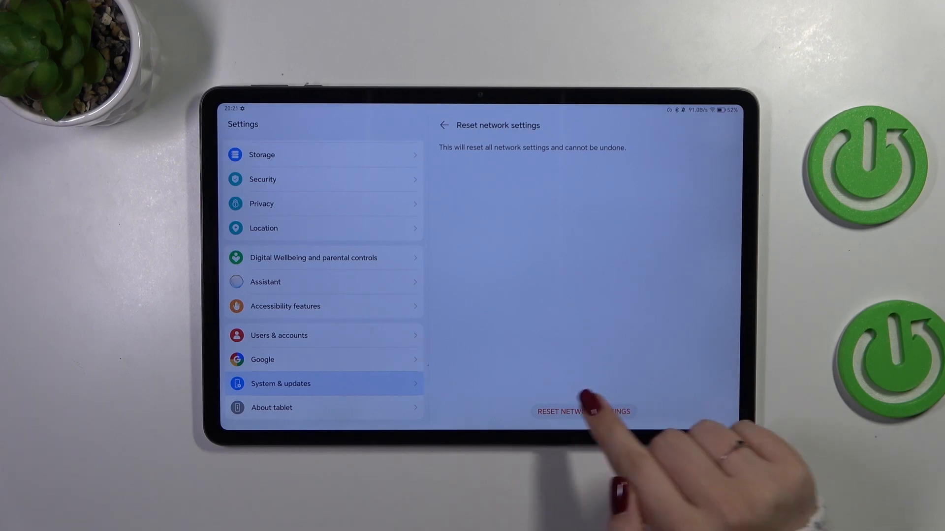
Step: Confirm Reset network settings on the warning so the completion toast appears
left_click(583, 411)
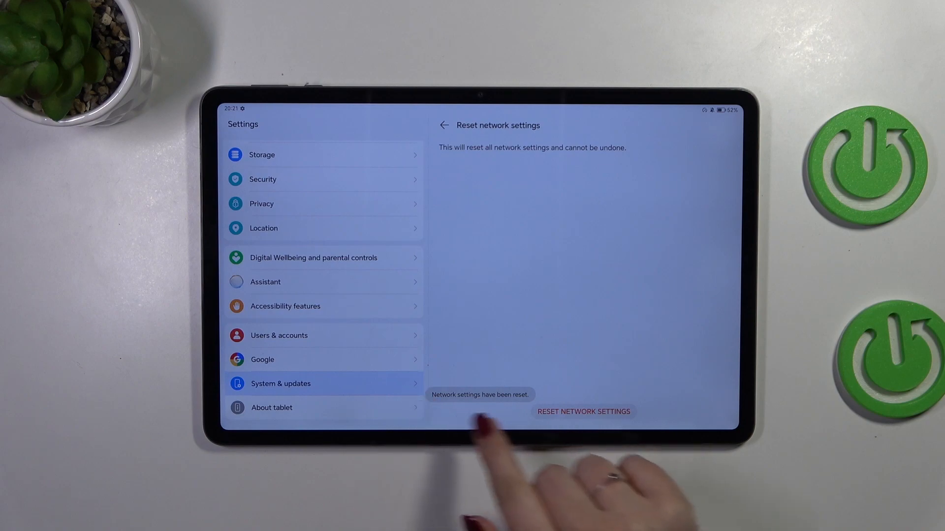